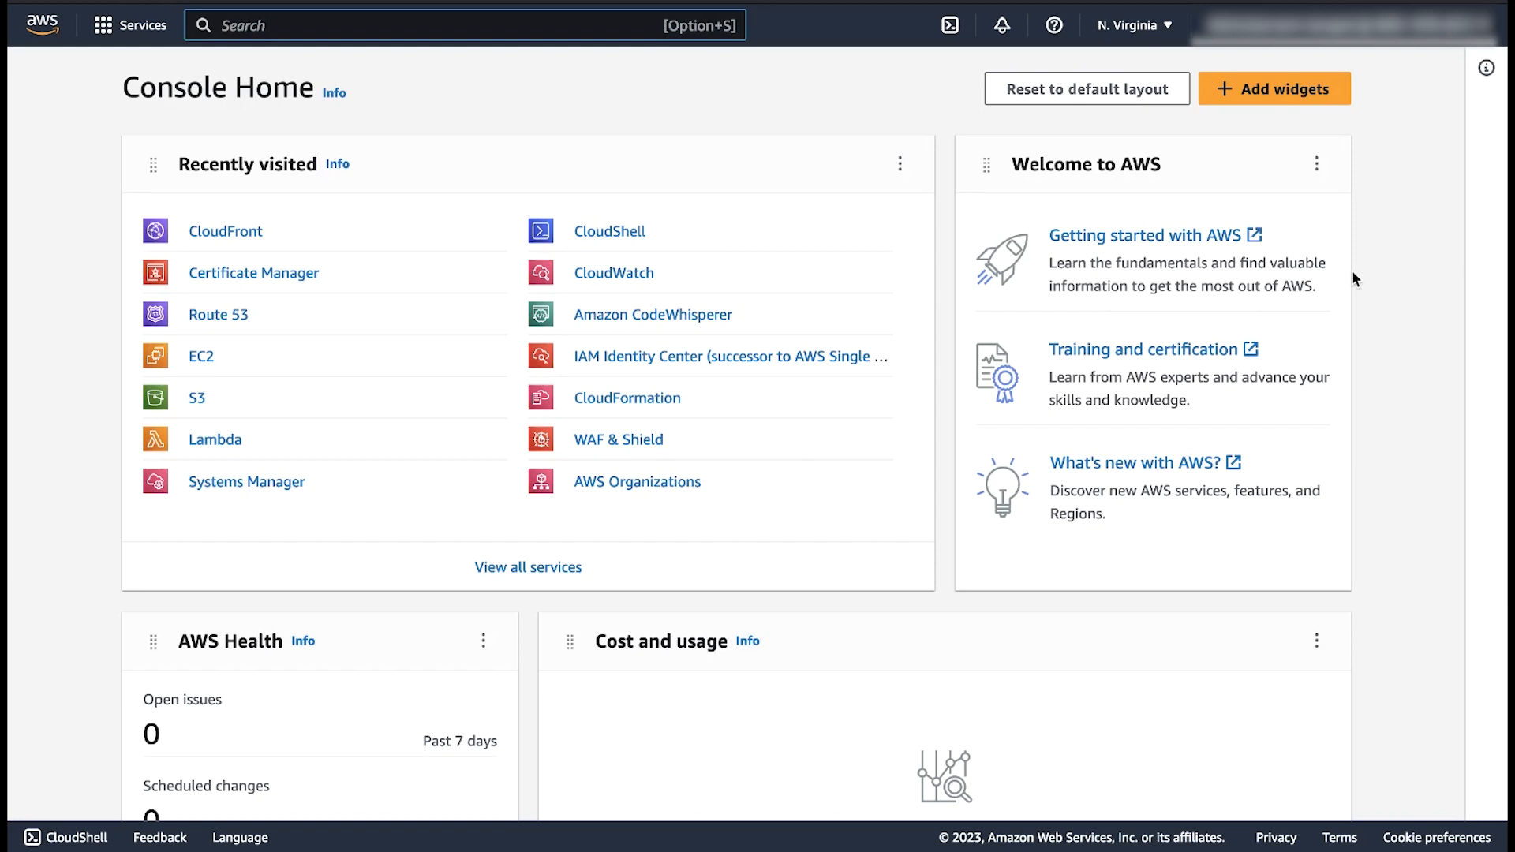
- Search the console for 'cloudfront' and open the CloudFront distributions list
left_click(223, 26)
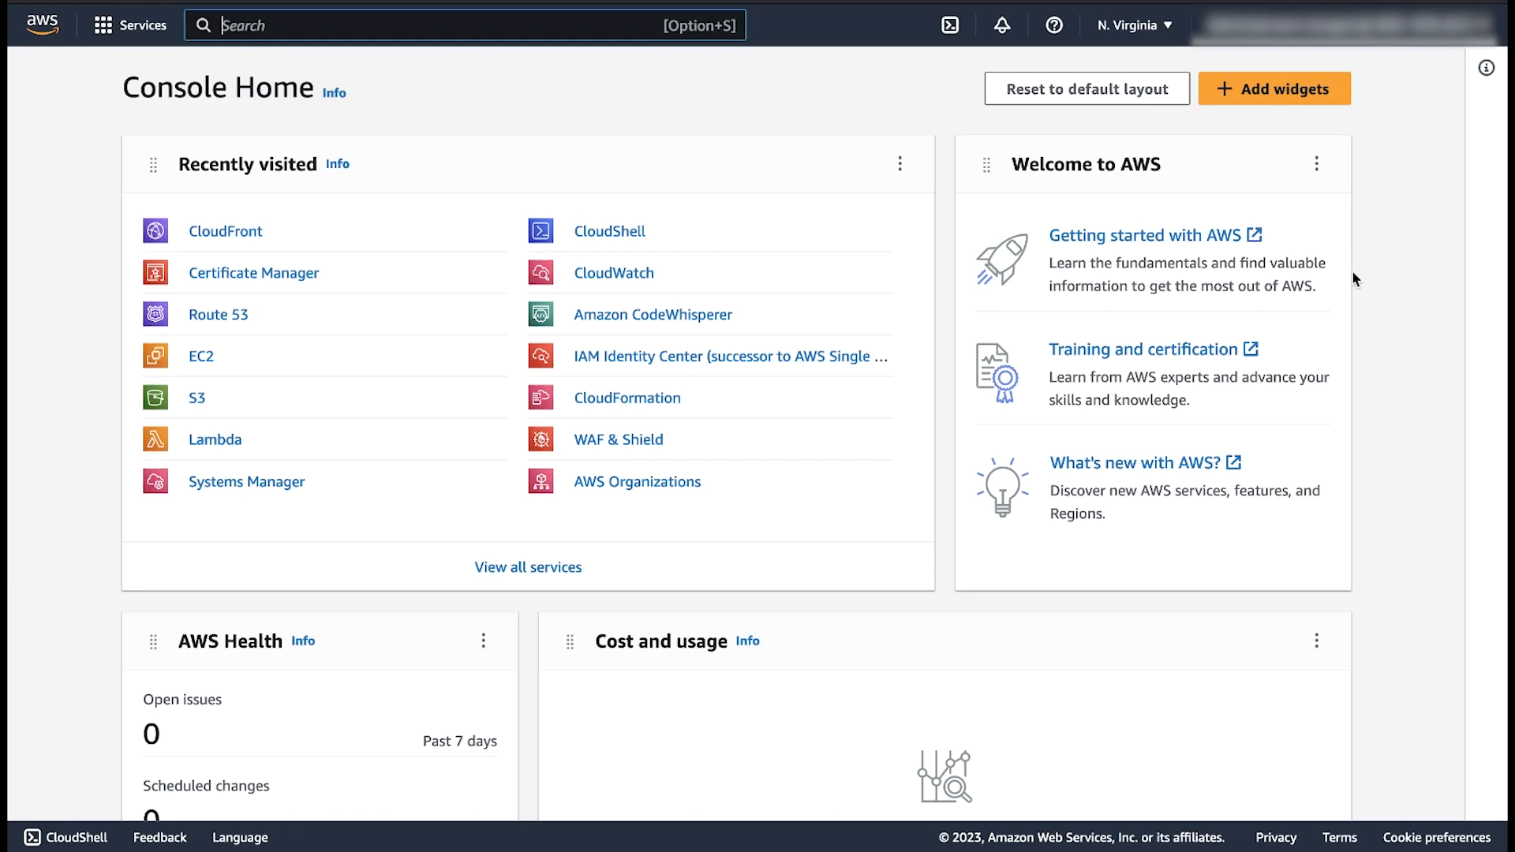
mouse_move(814, 541)
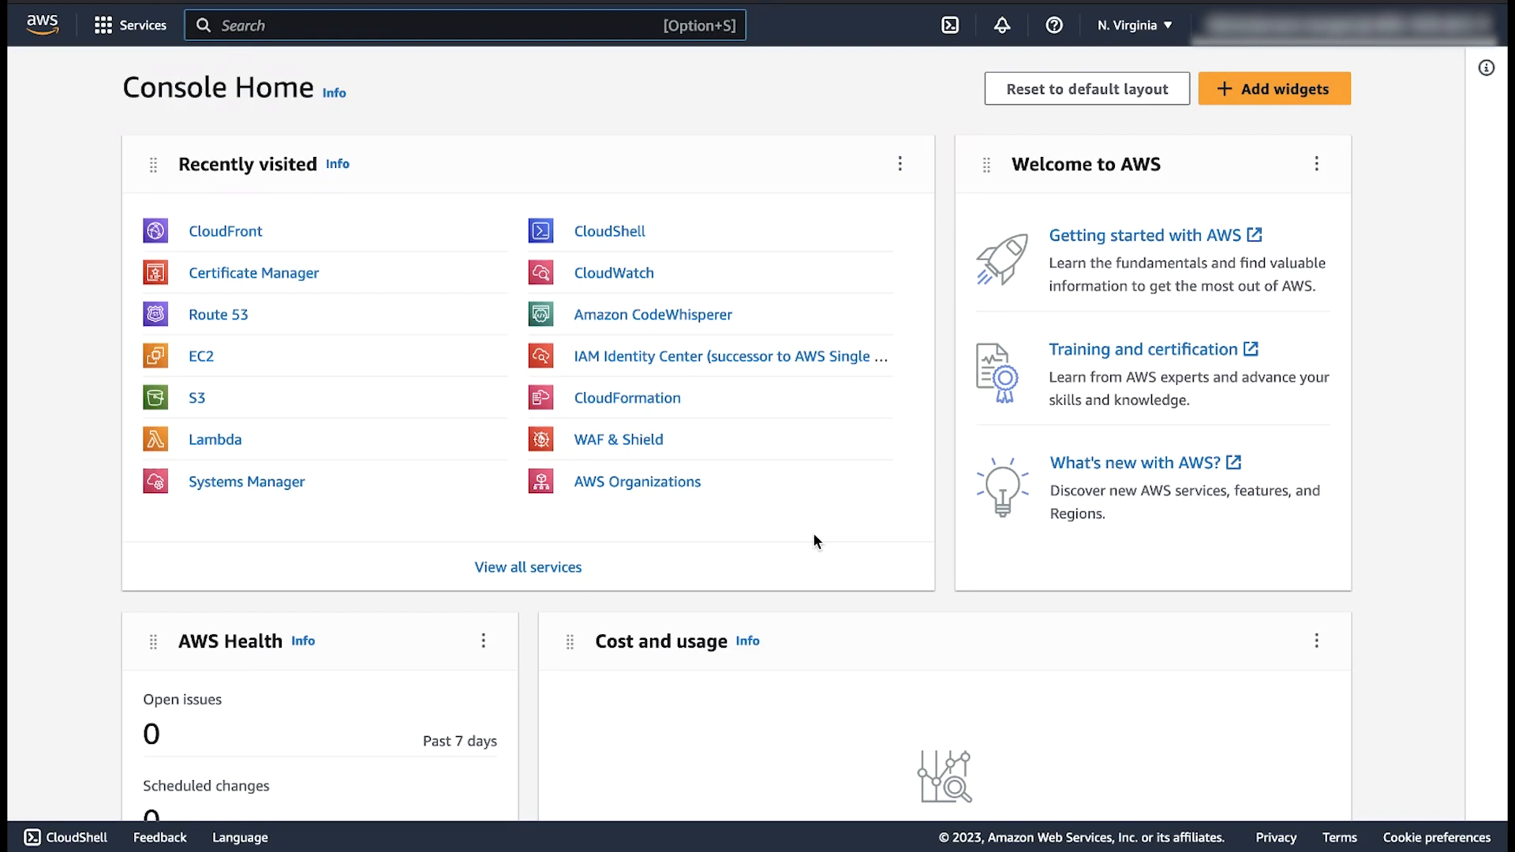
mouse_move(428, 74)
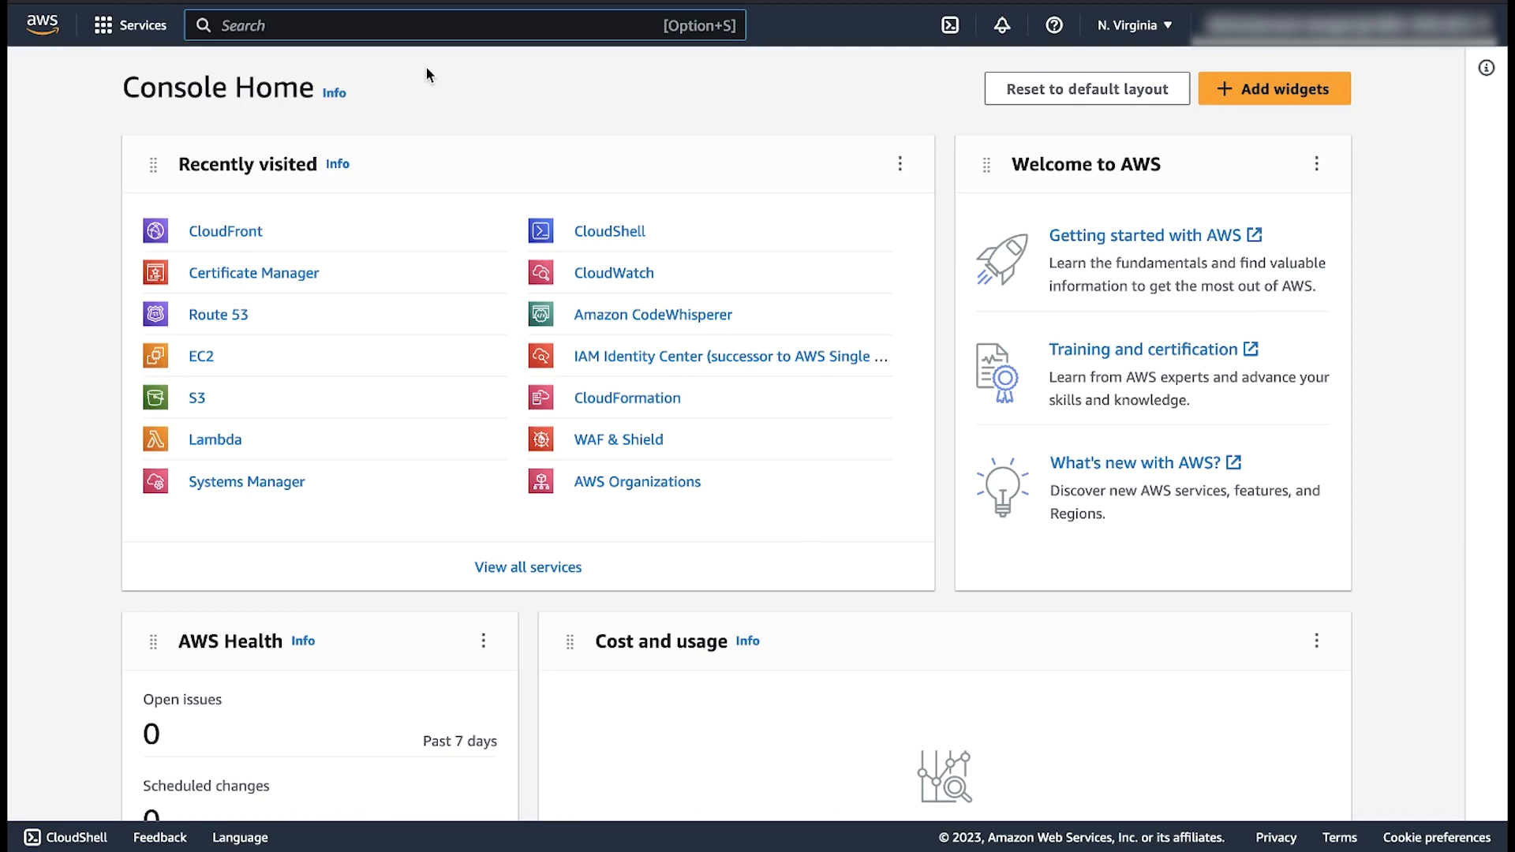
type("c")
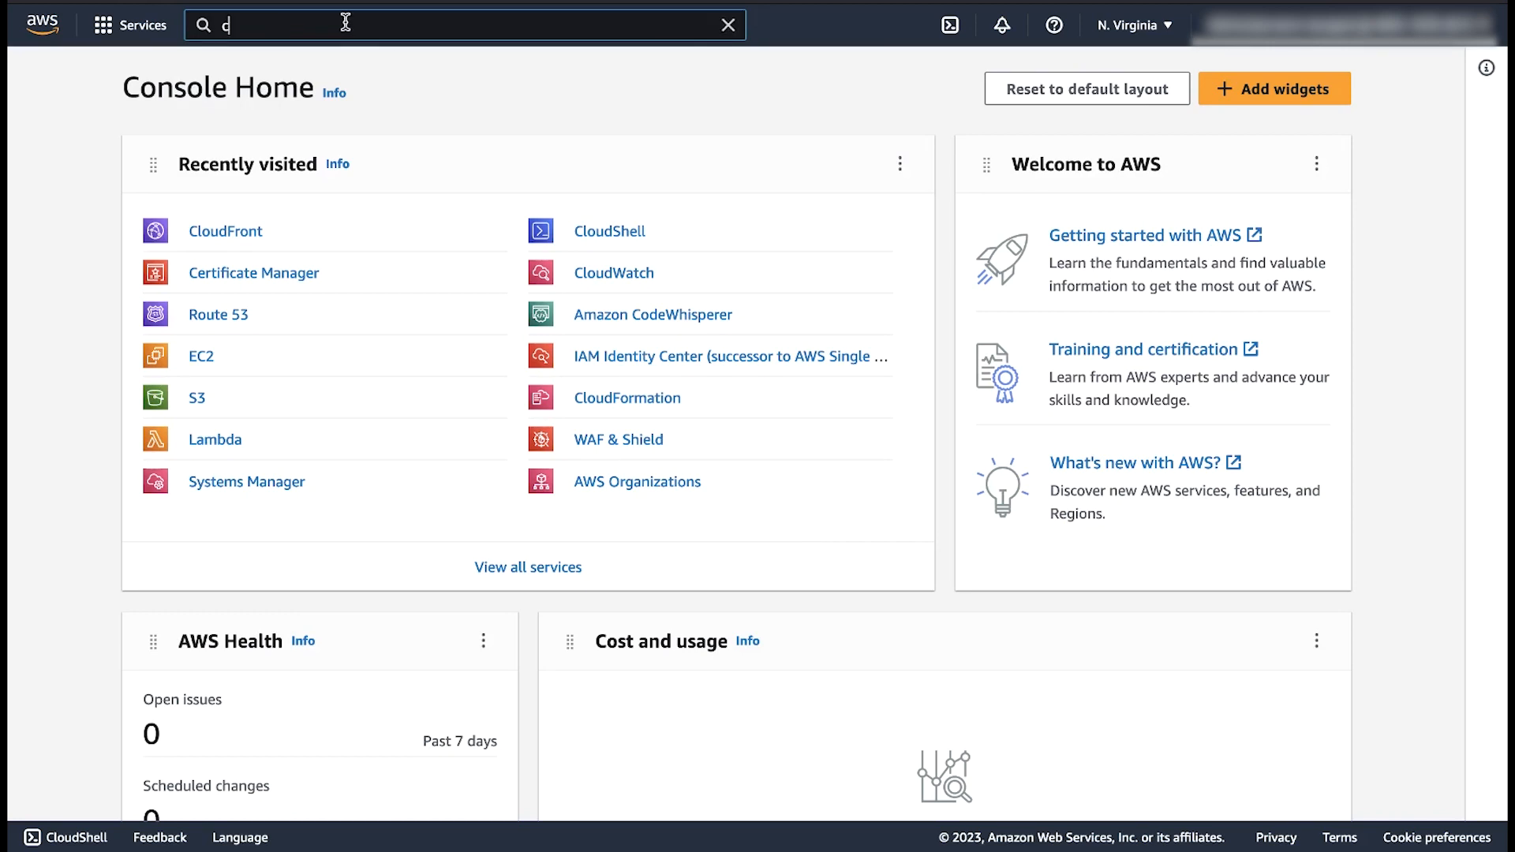
type("loudfront")
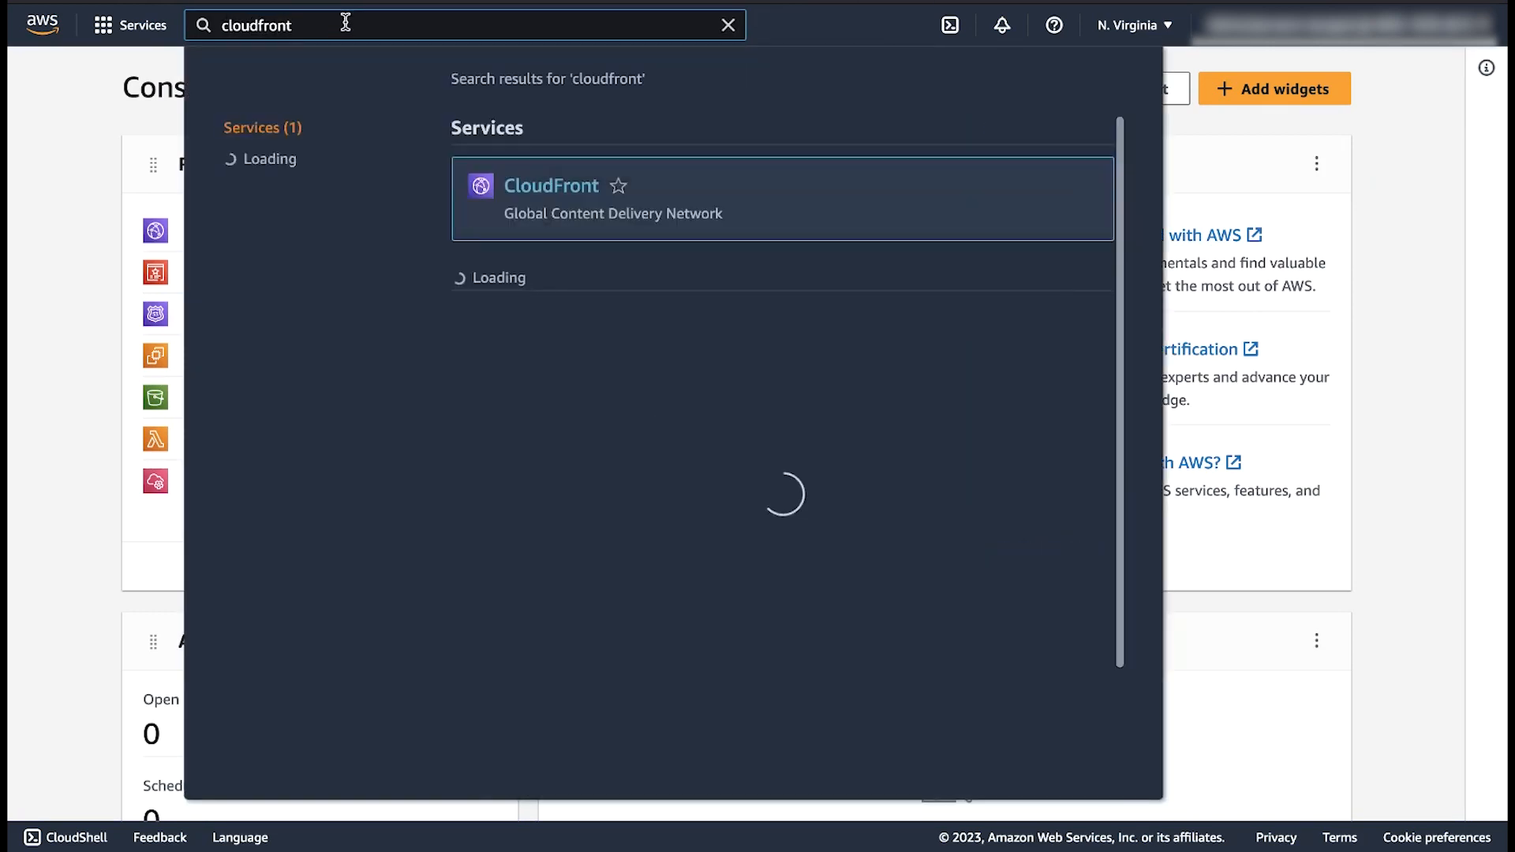
left_click(550, 186)
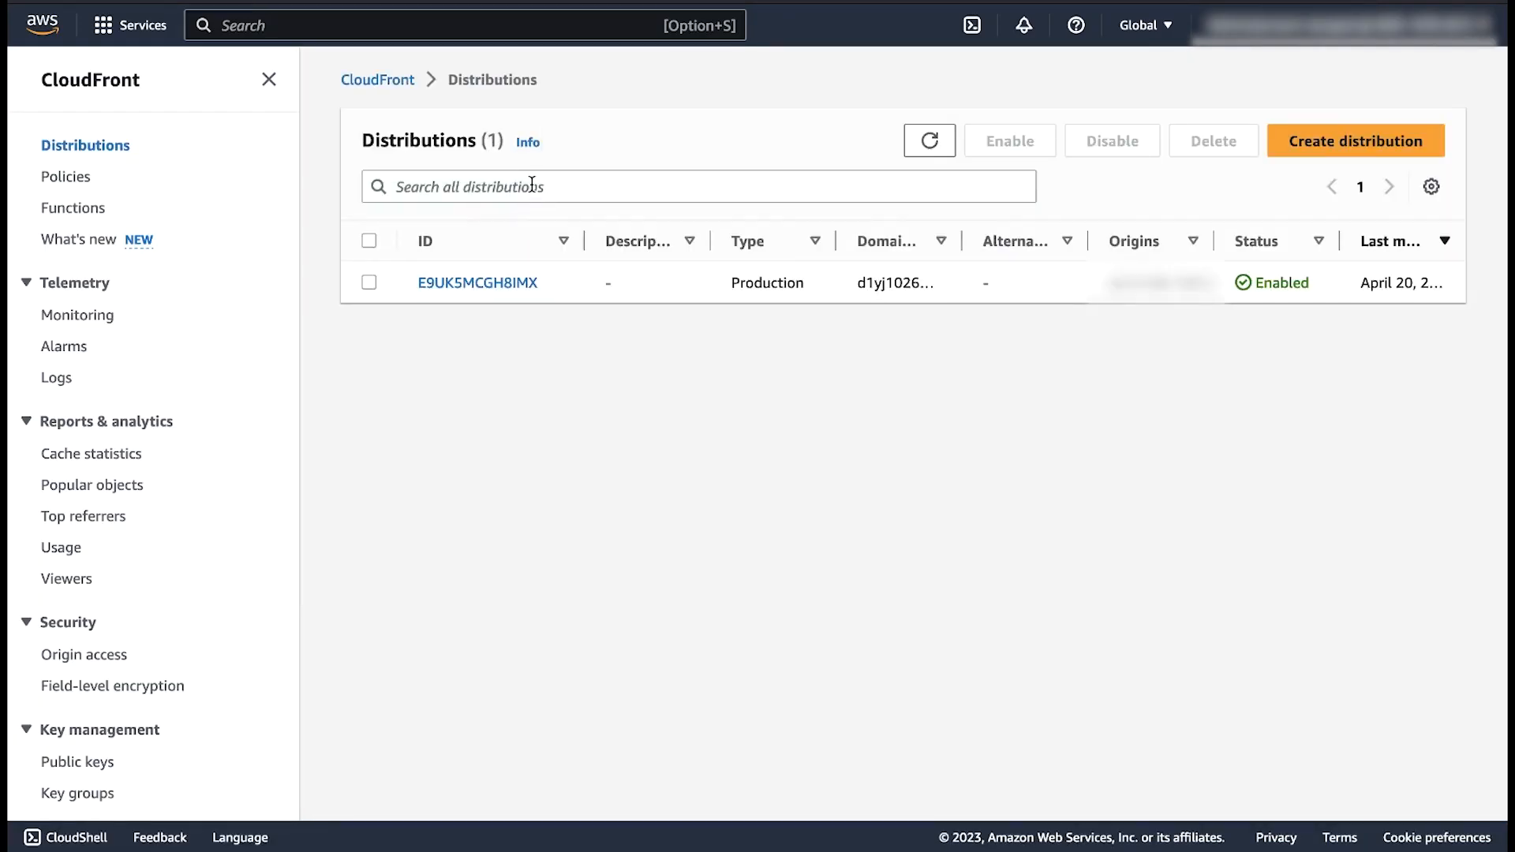
- Open distribution E9UK5MCGH8IMX's settings and add a www alternate domain name
left_click(476, 282)
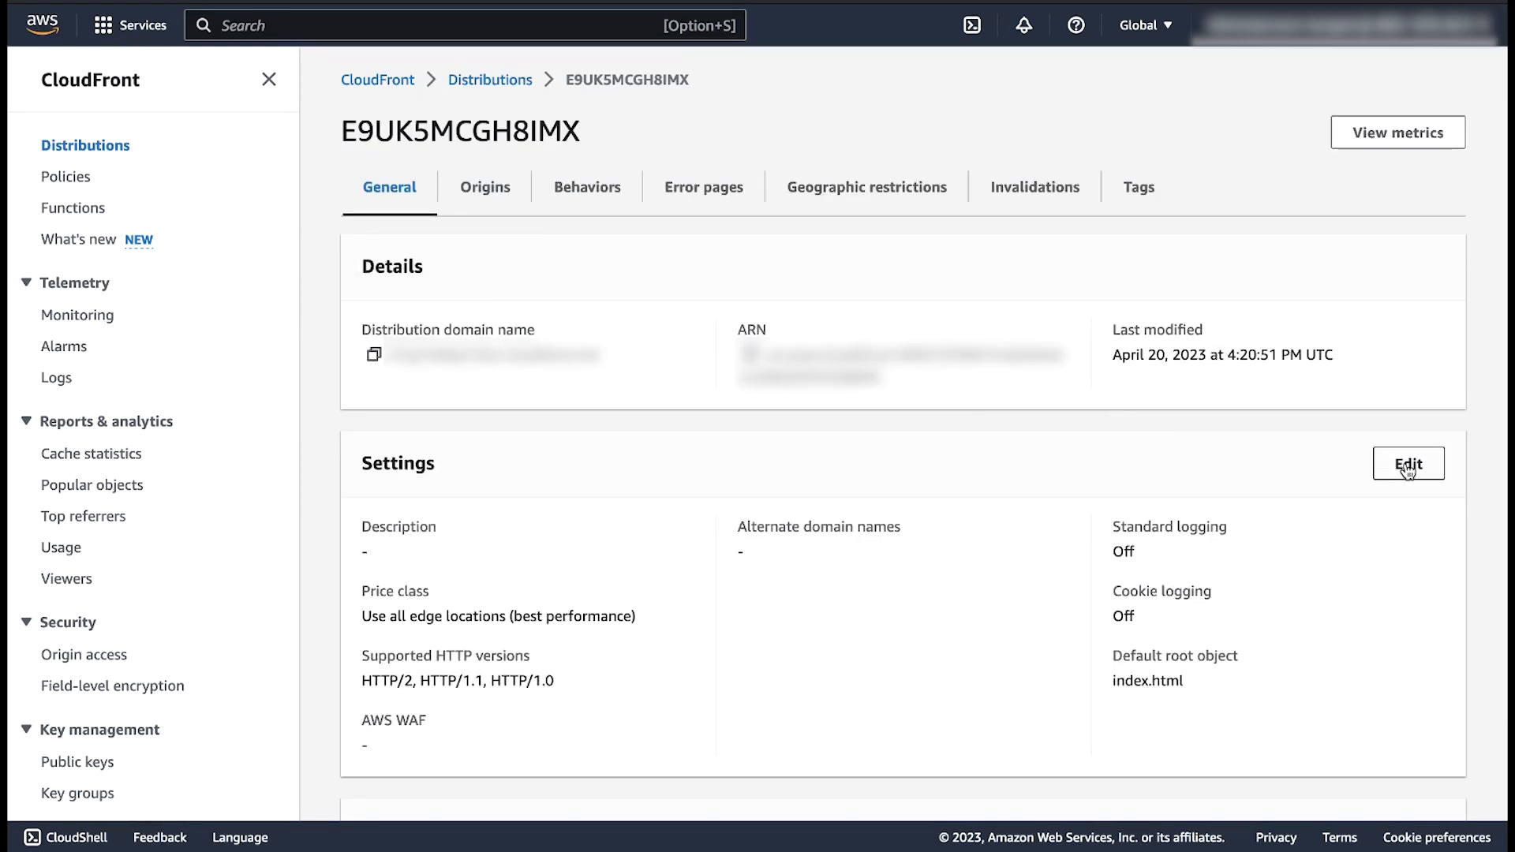
left_click(1408, 463)
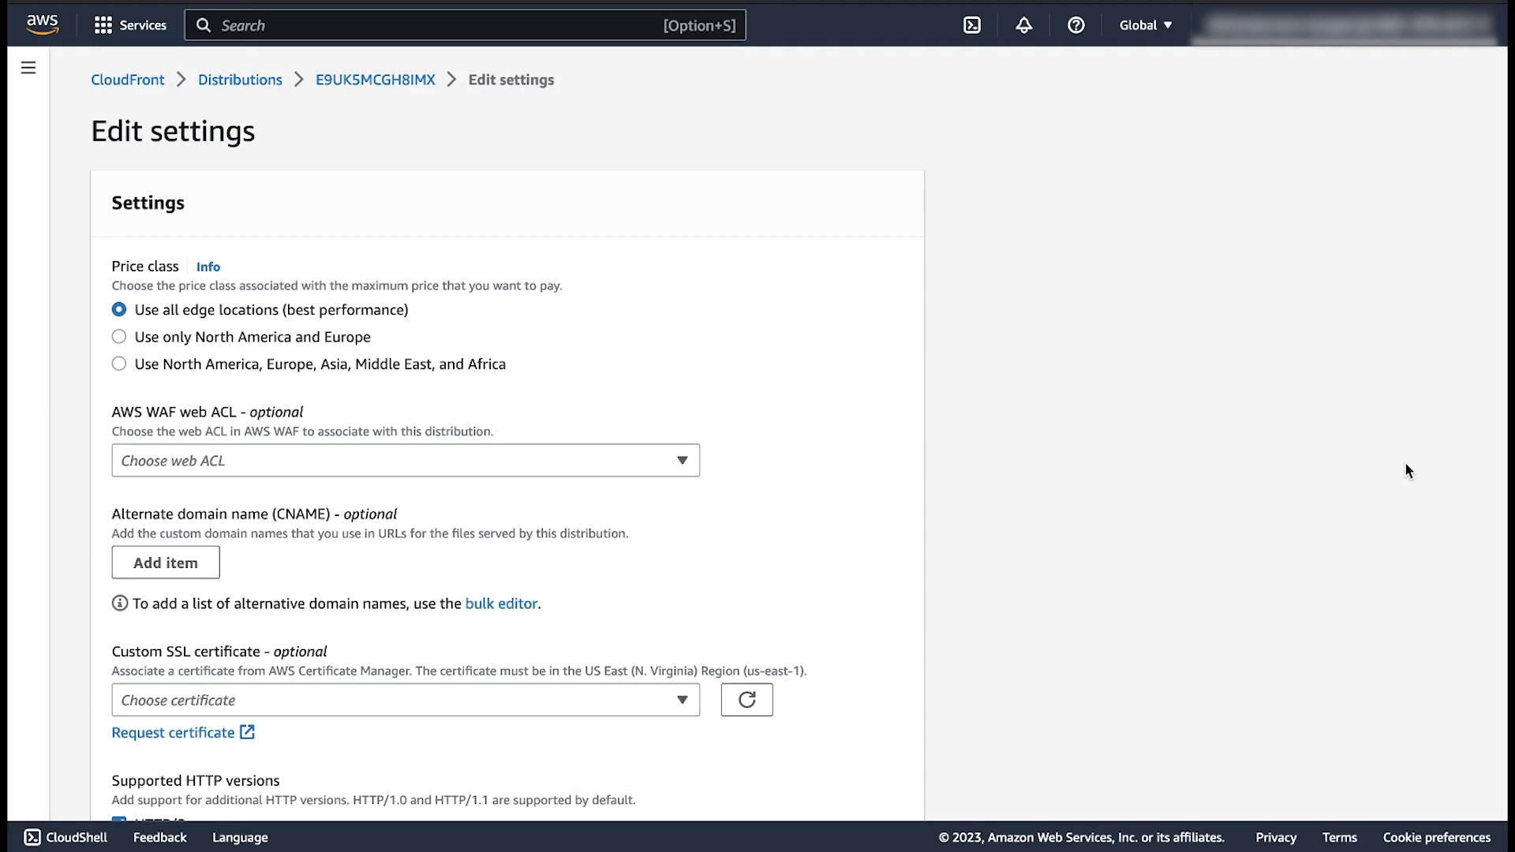
mouse_move(429, 554)
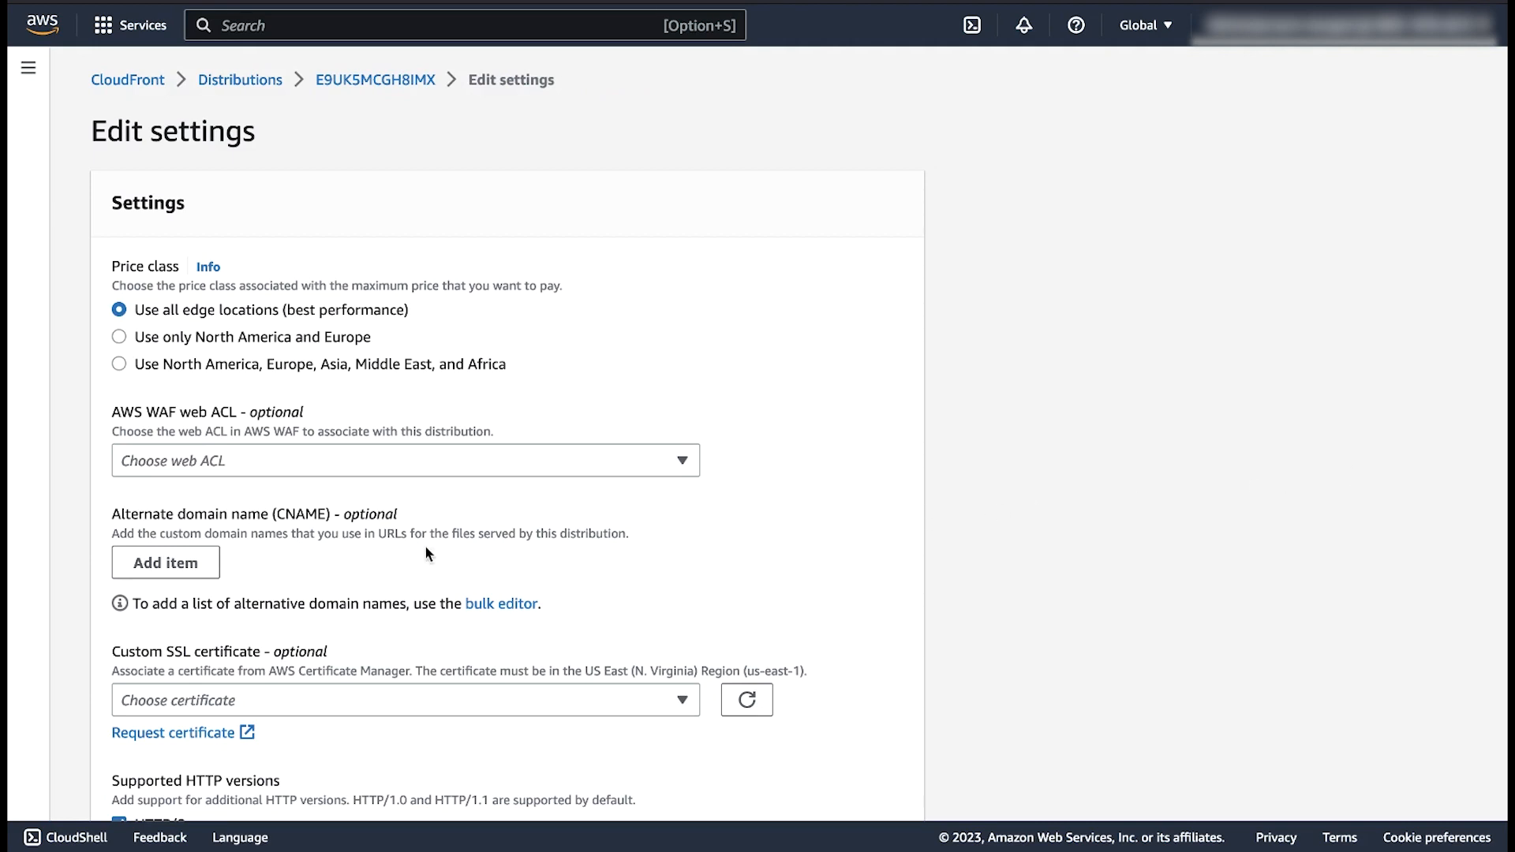
left_click(164, 563)
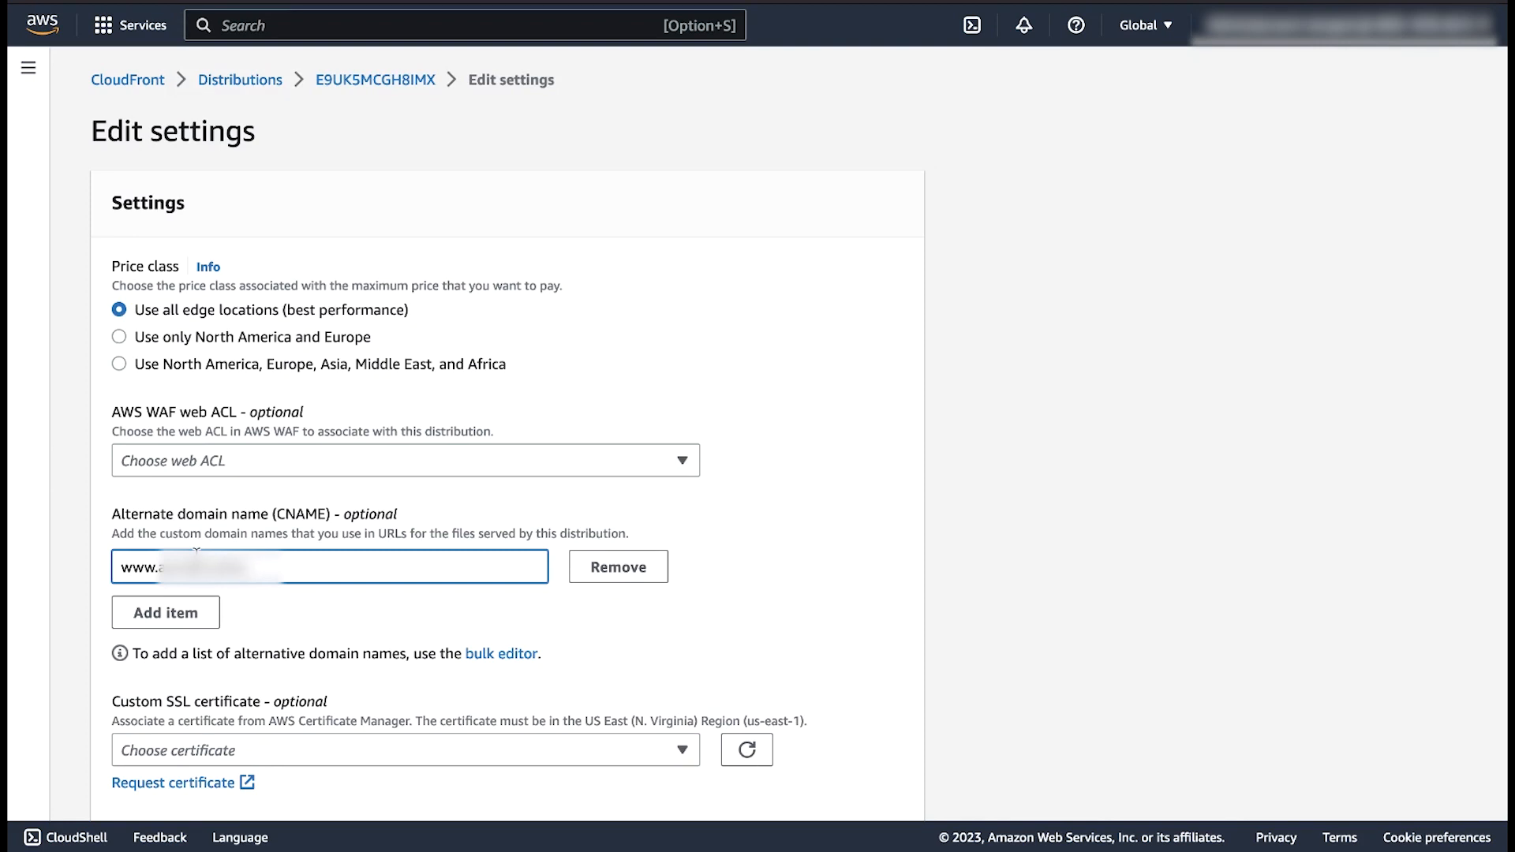
scroll("down", 3)
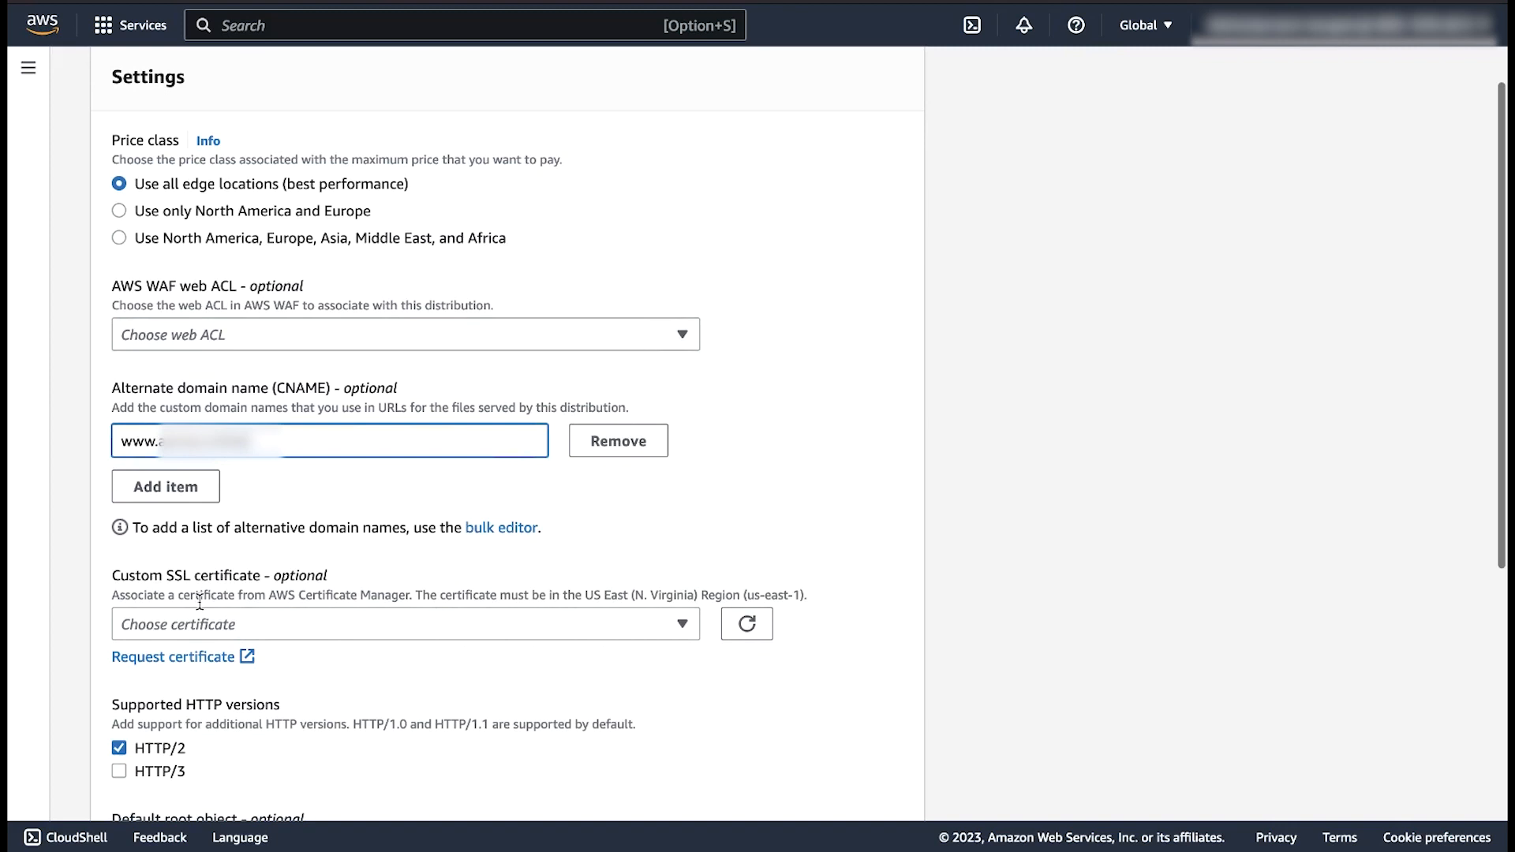
- Select the domain's ACM SSL certificate and save the distribution settings
left_click(404, 624)
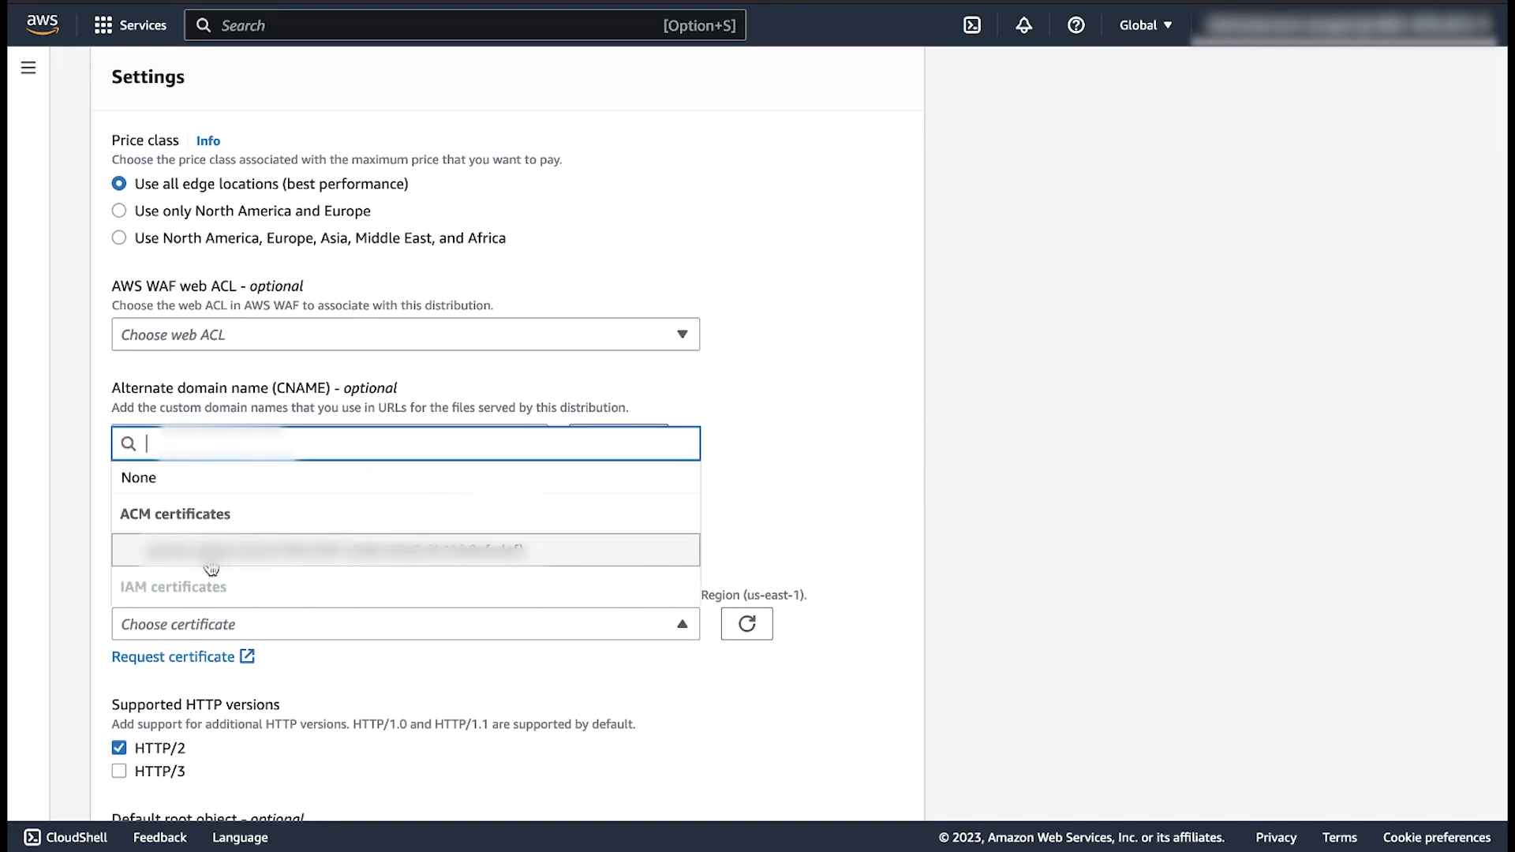
left_click(324, 549)
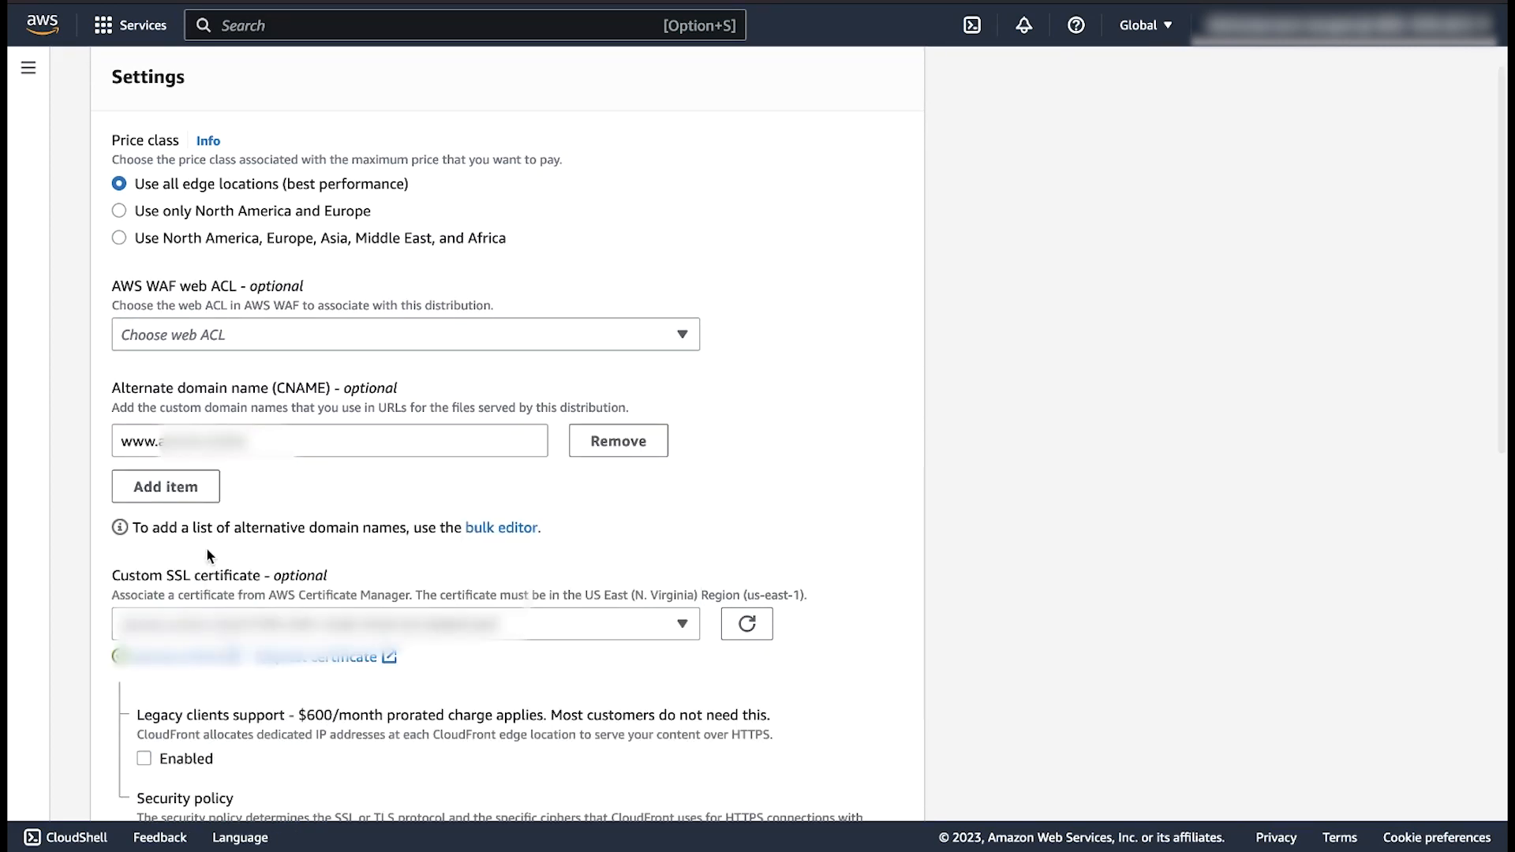
scroll("down", 3)
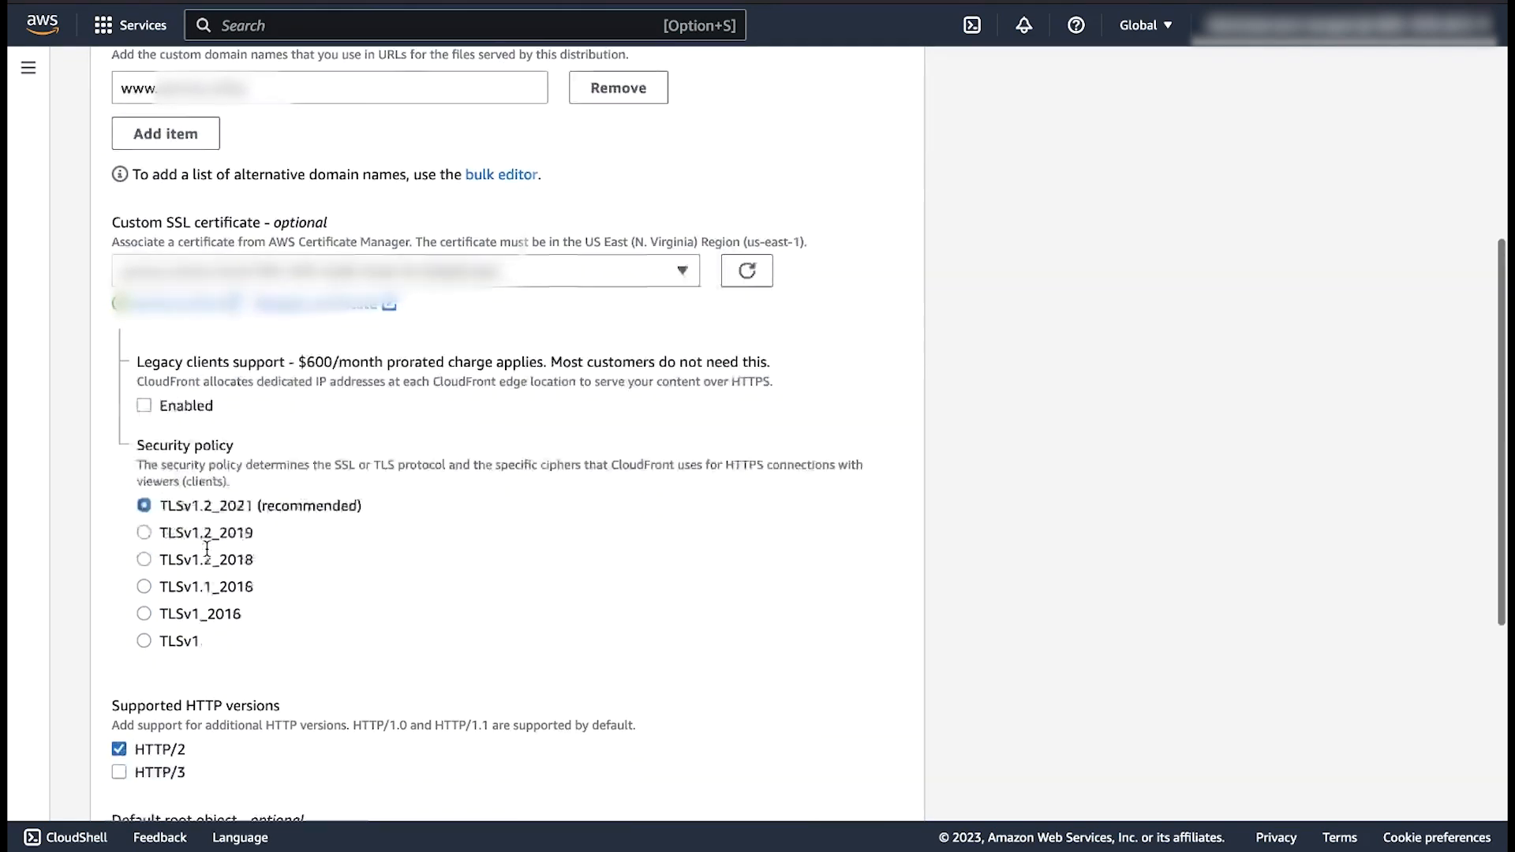
scroll("down", 3)
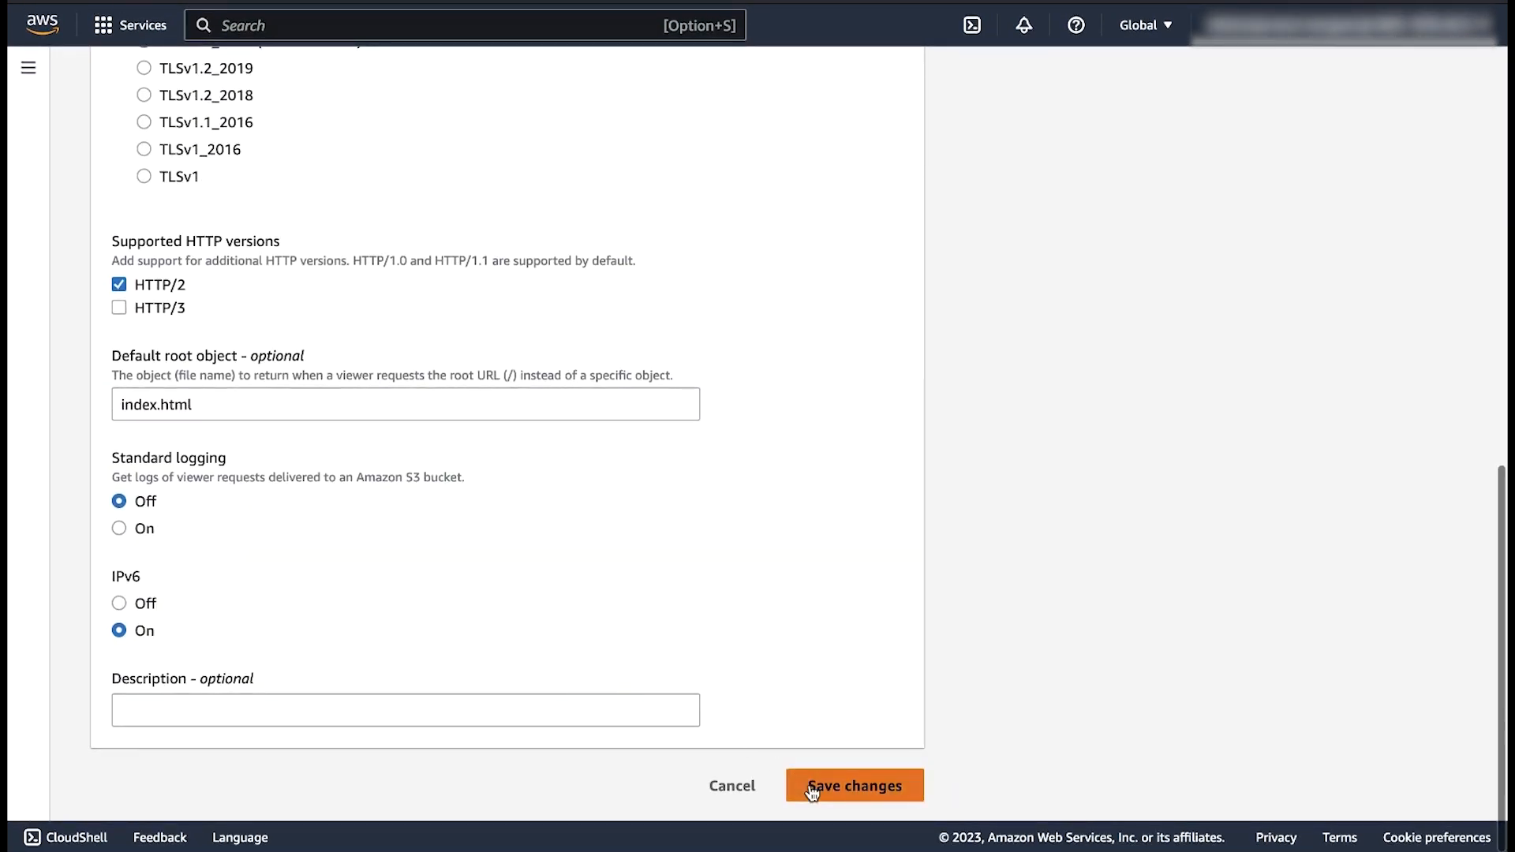
left_click(854, 786)
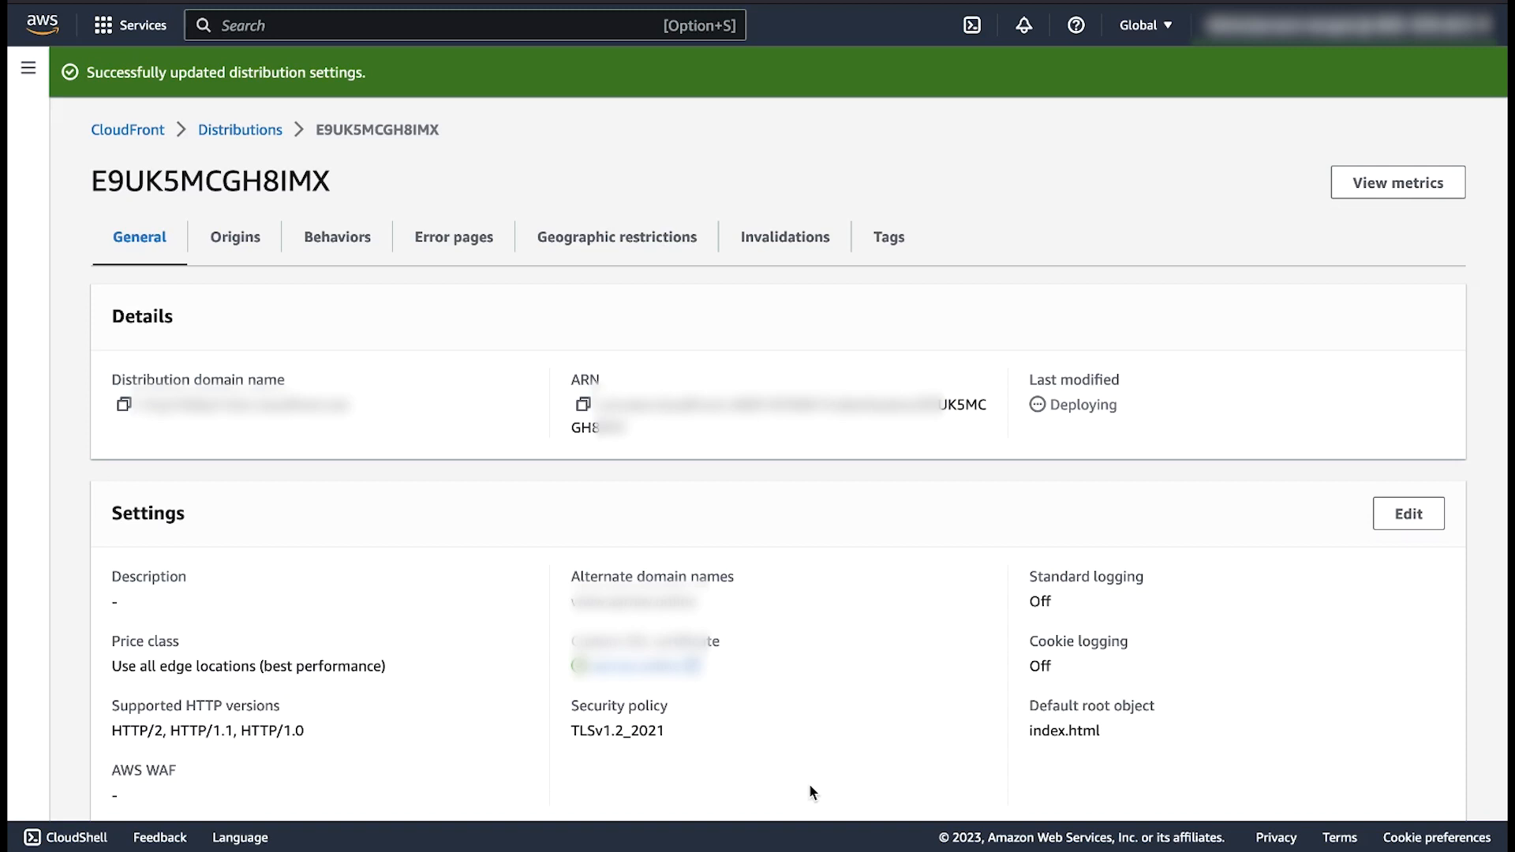
mouse_move(595, 502)
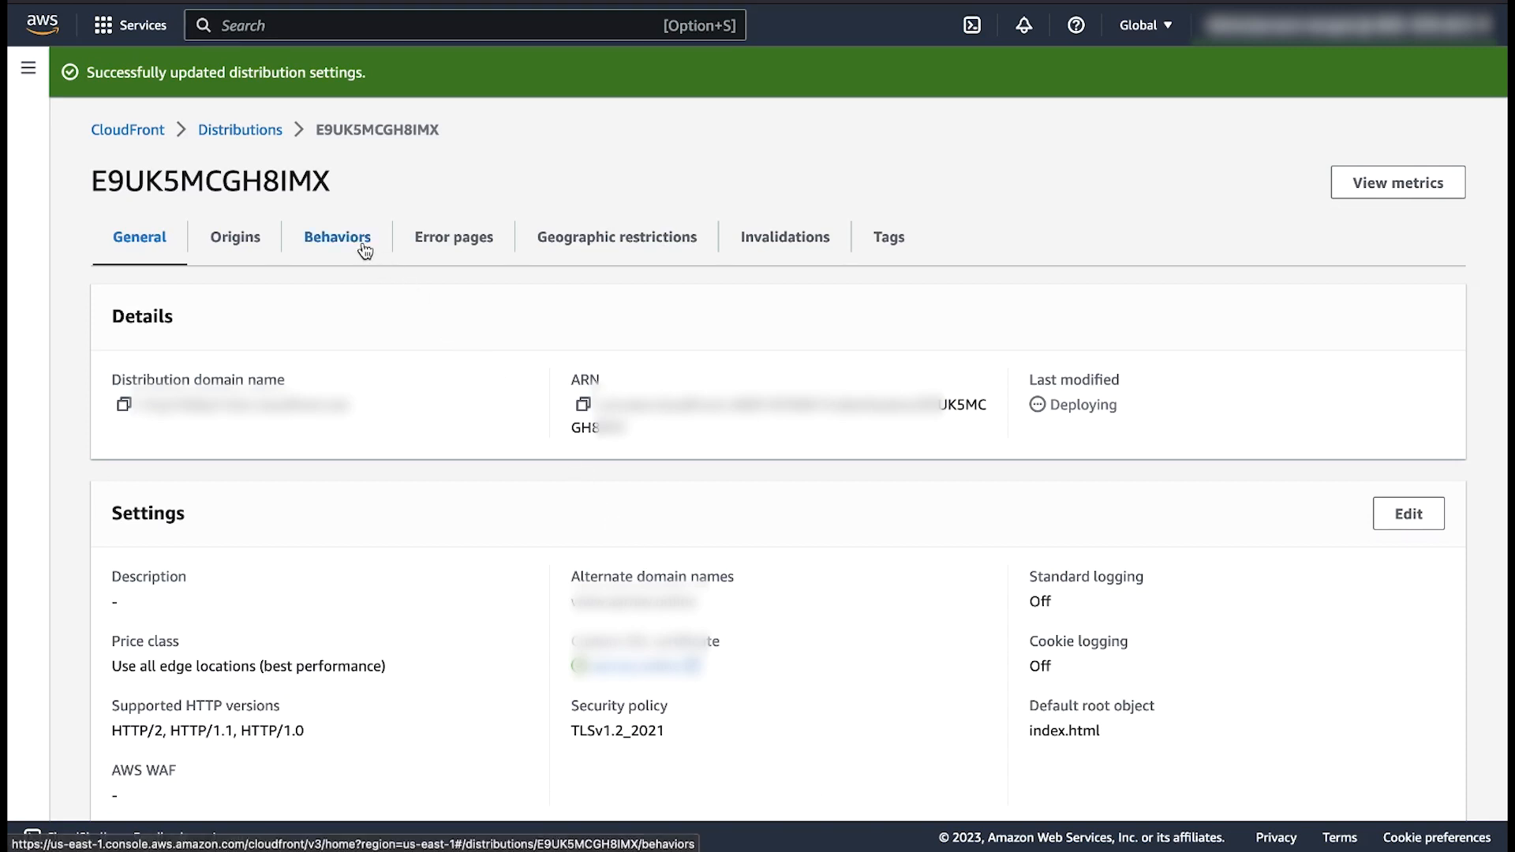
- Select the Default (*) behavior under Behaviors and open it for editing
left_click(337, 236)
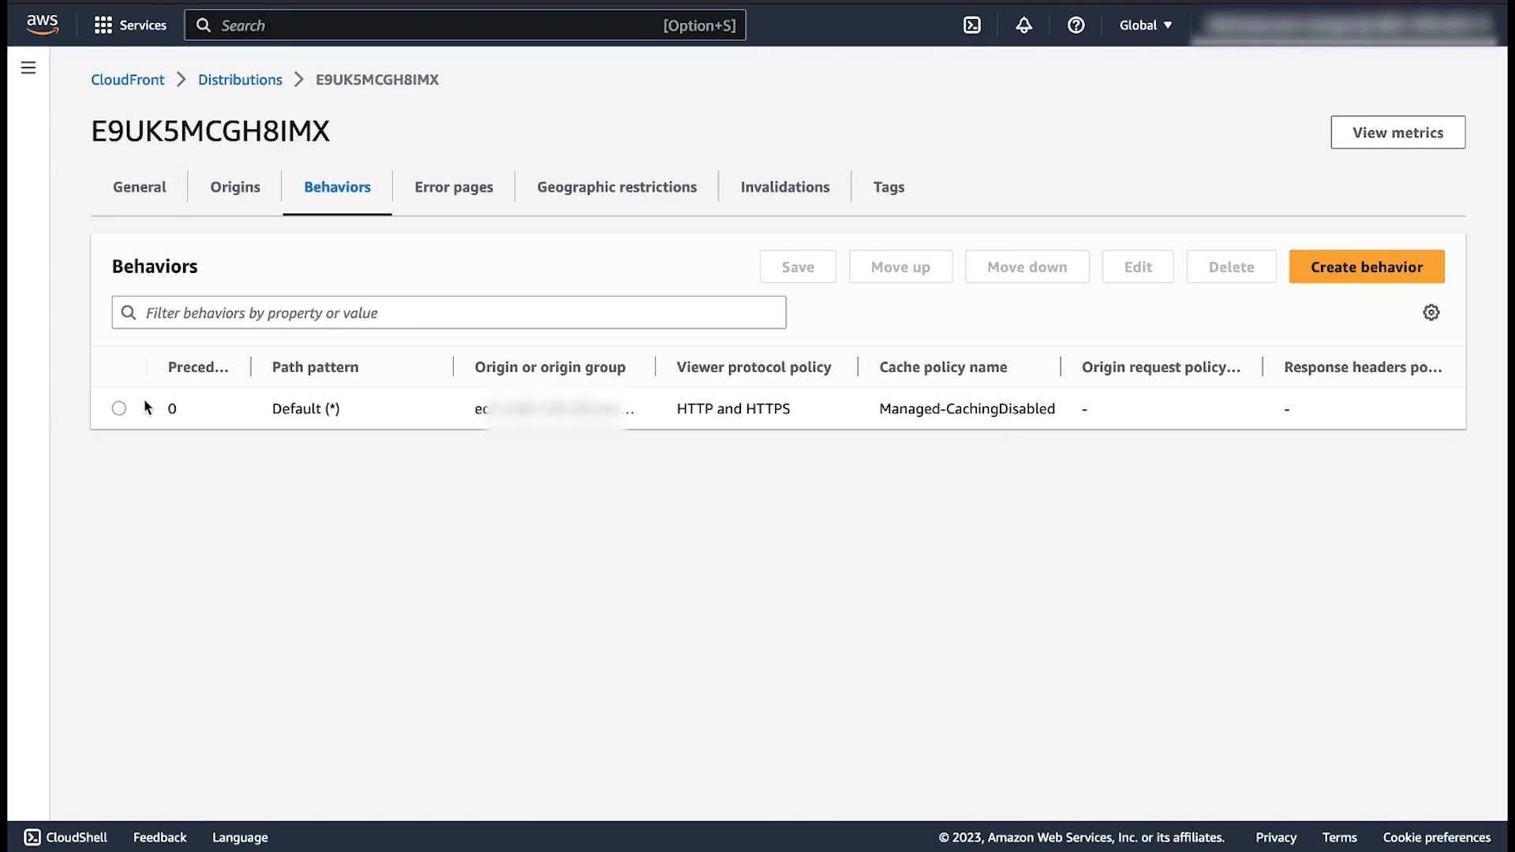
left_click(118, 408)
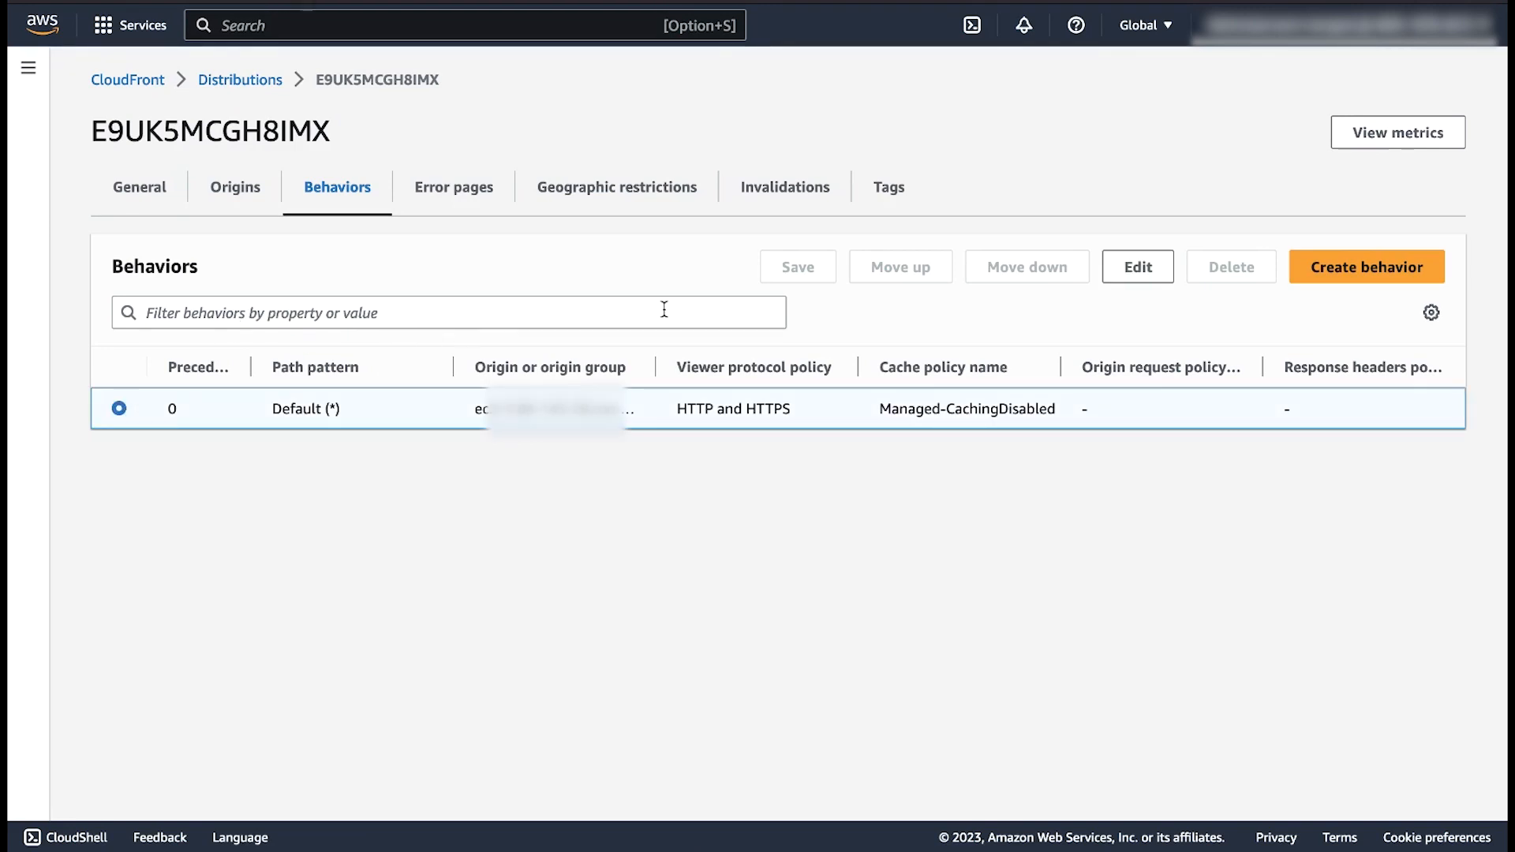
left_click(1137, 265)
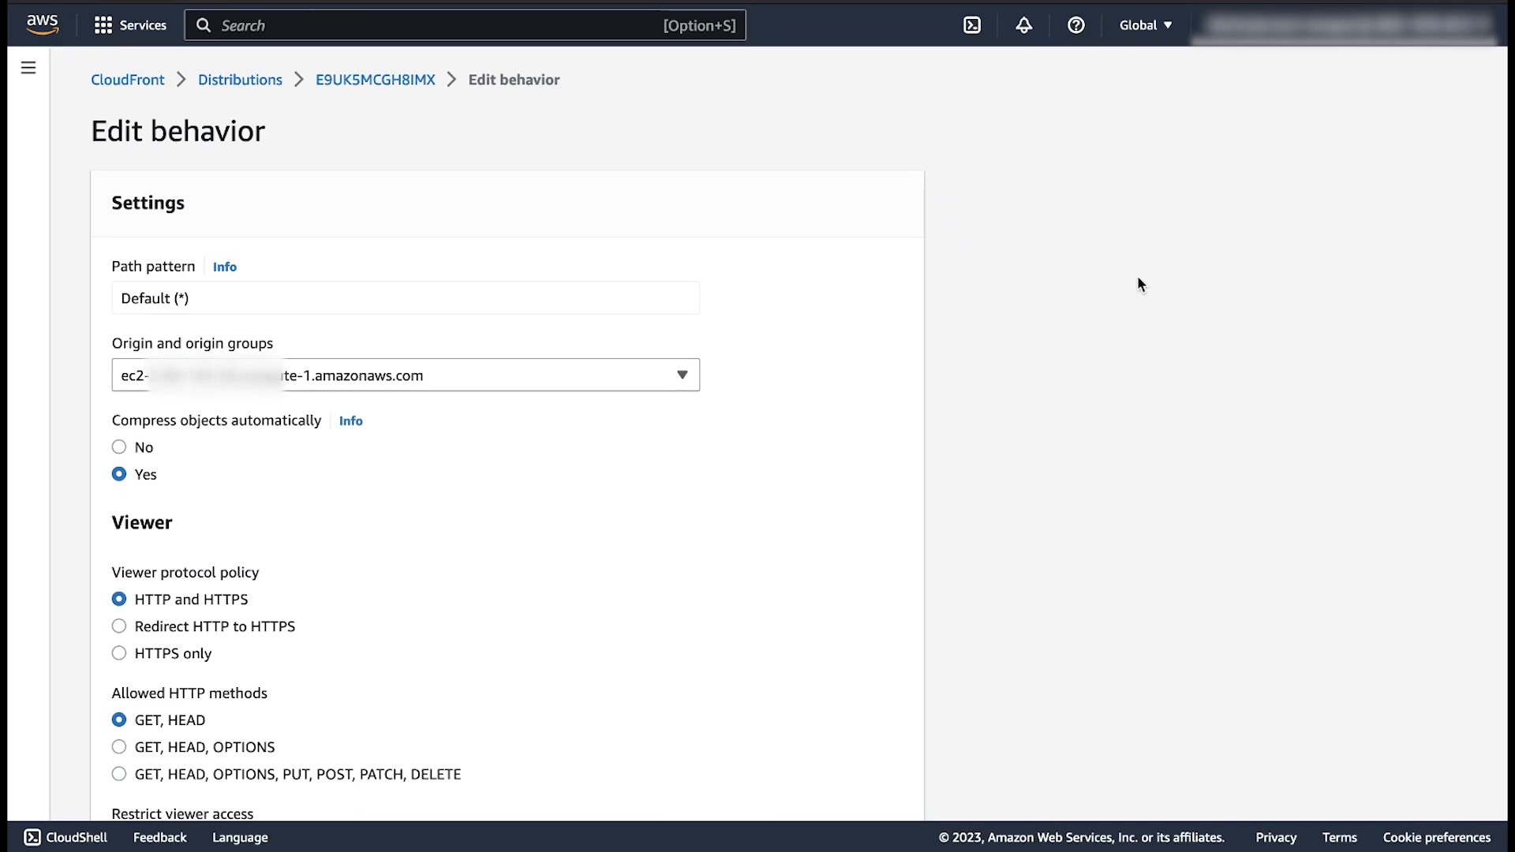
mouse_move(551, 509)
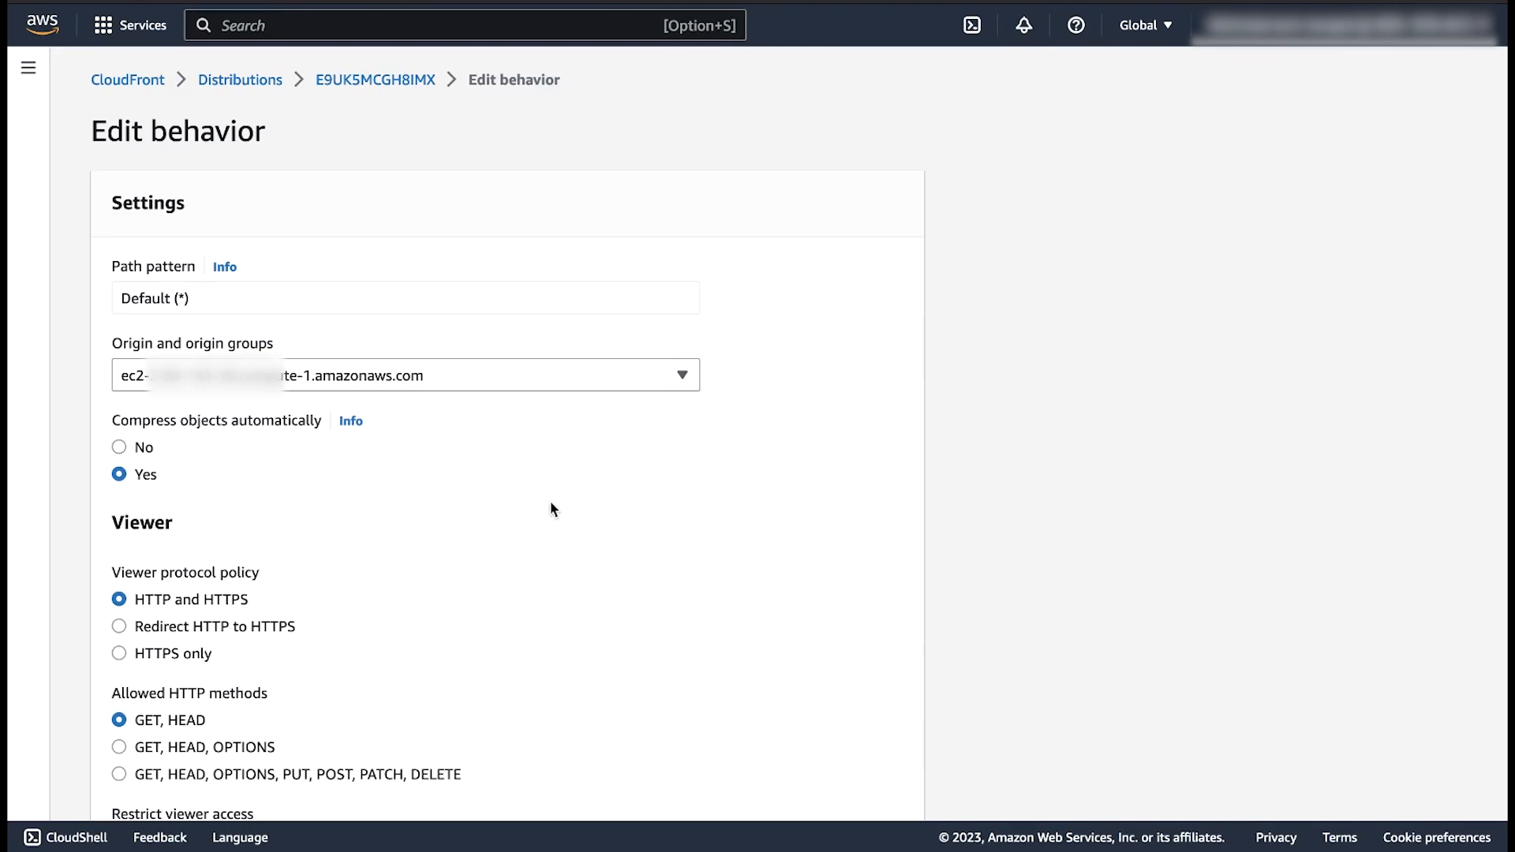
- Choose Redirect HTTP to HTTPS as the viewer protocol policy
left_click(119, 625)
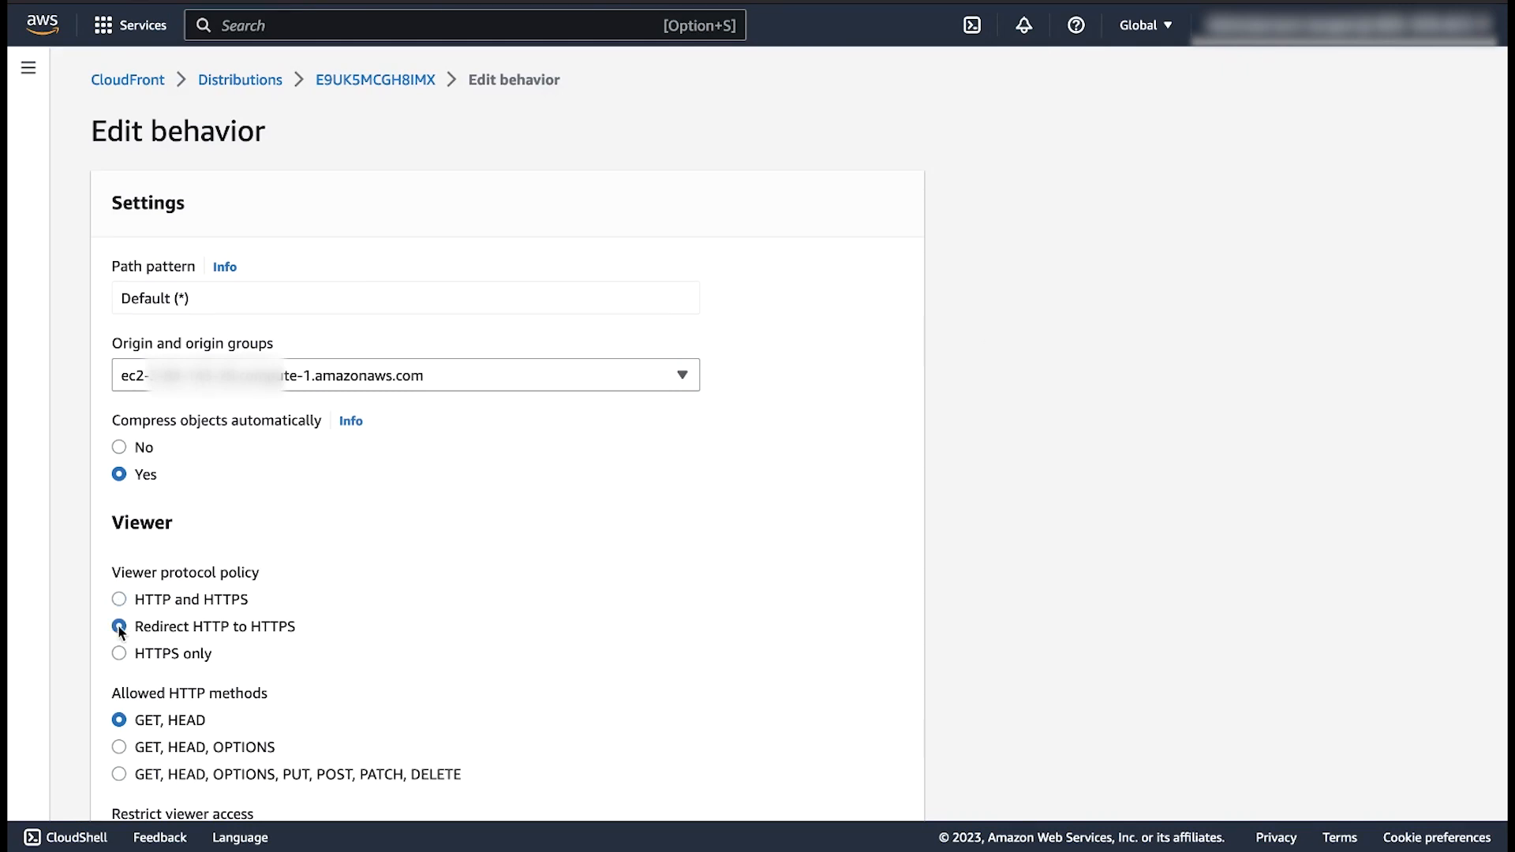
scroll("down", 3)
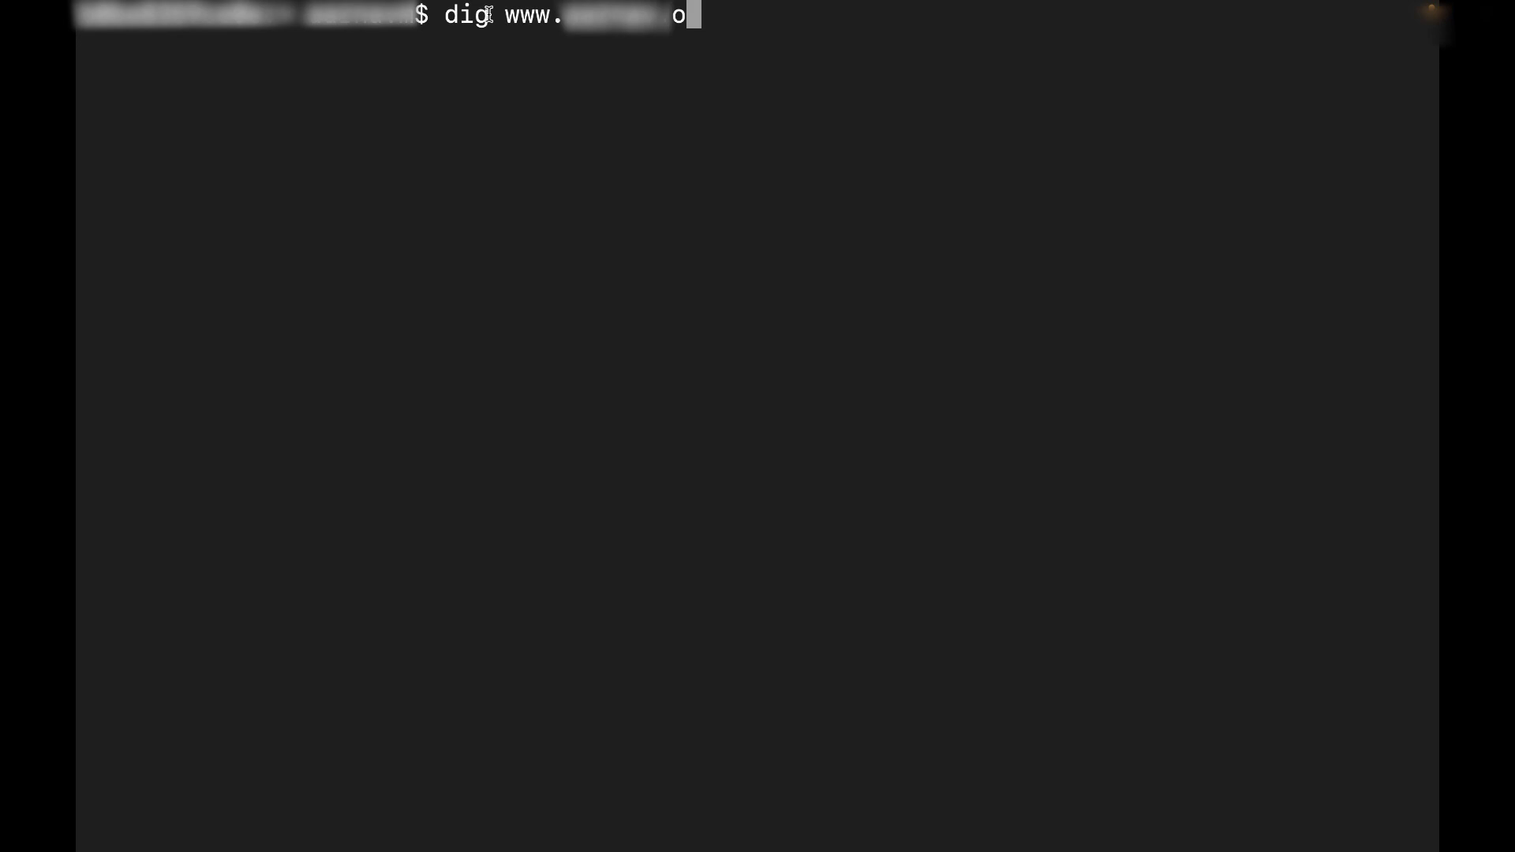
type("nline +short")
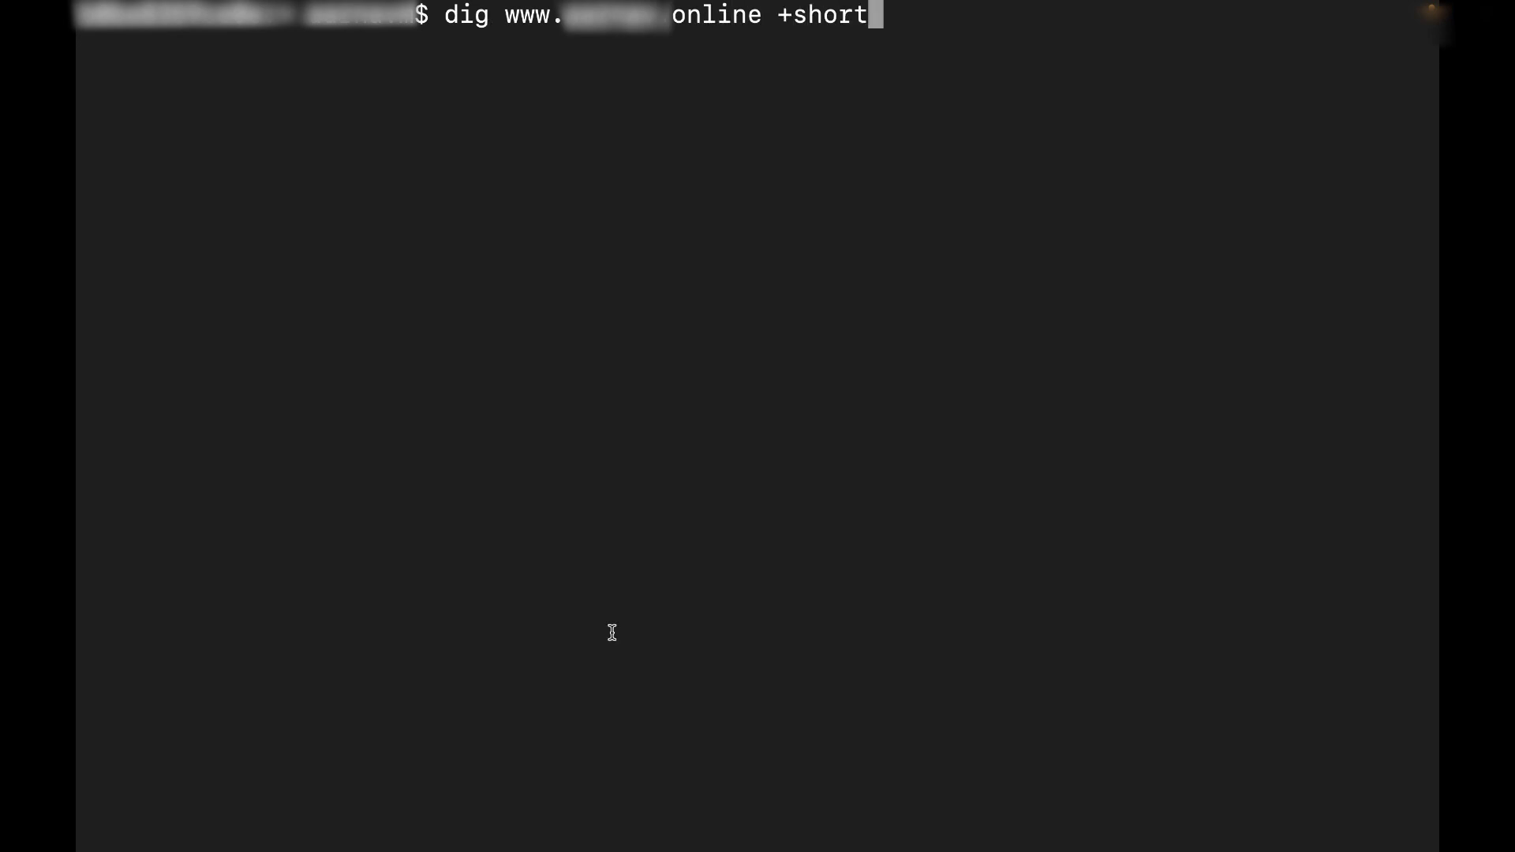